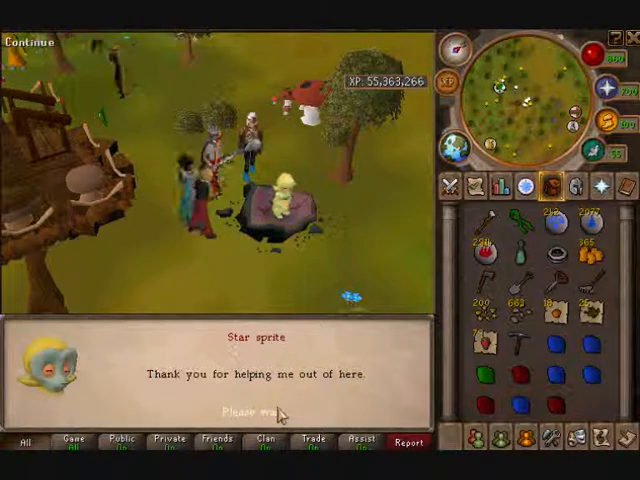
Dismiss the Star sprite's thanks, return to the inventory after checking Mining, and resume talking.
left_click(241, 412)
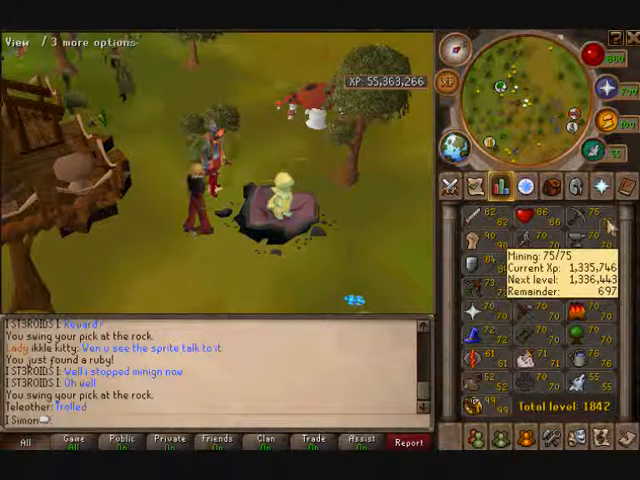
left_click(549, 185)
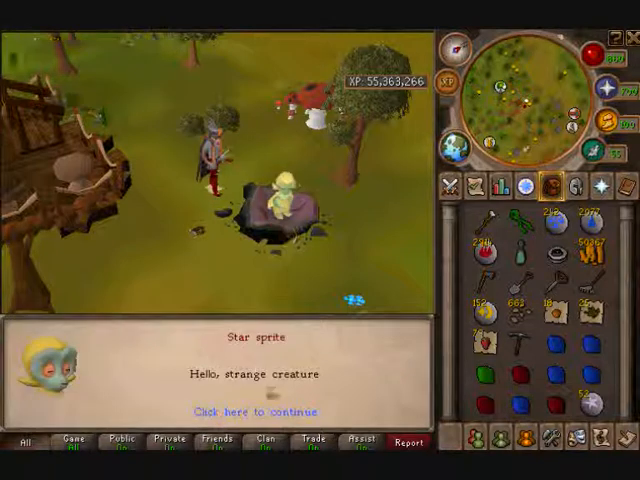
left_click(252, 411)
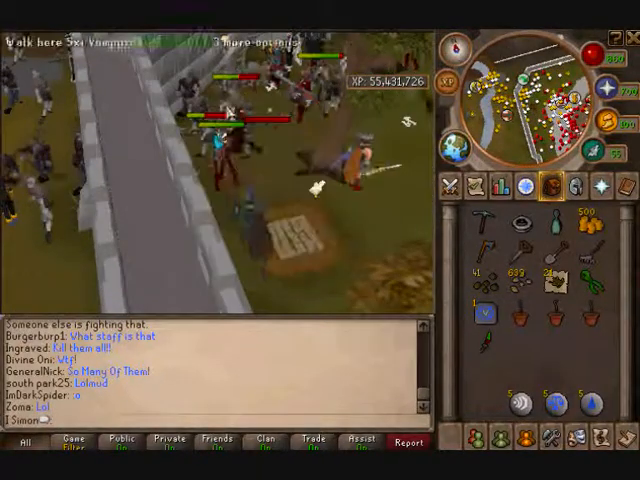
Pick an action for the Guthix chick from its right-click menu.
right_click(310, 200)
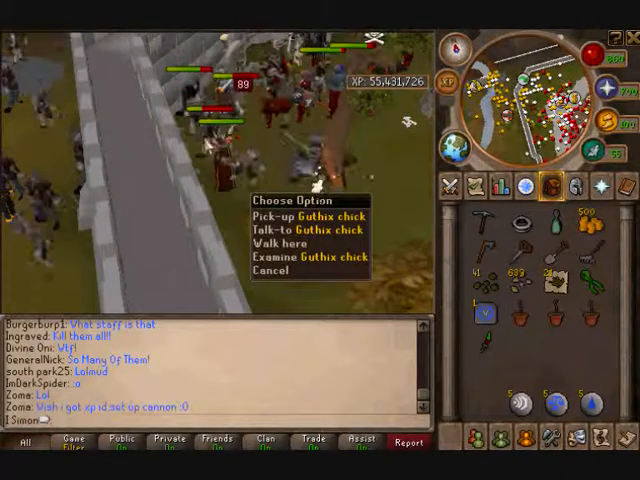
left_click(293, 242)
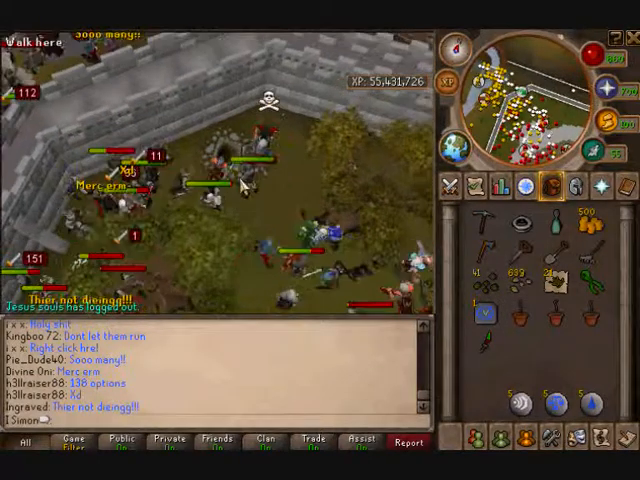
Bring up the action menu on a crowded spot in the enclosure battle.
right_click(160, 200)
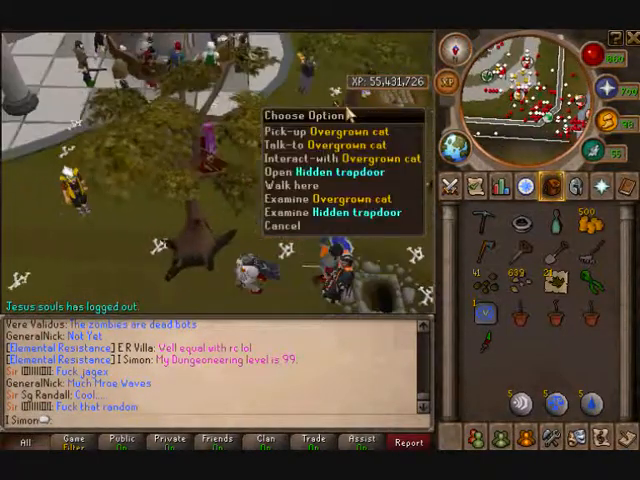
Choose an action for the Overgrown cat or Hidden trapdoor.
left_click(298, 186)
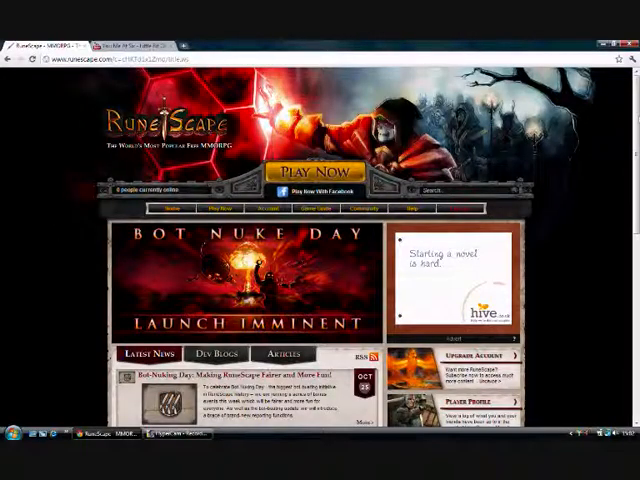
Scroll down the Bot Nuke Day homepage, then go to Community forums.
scroll("down", 3)
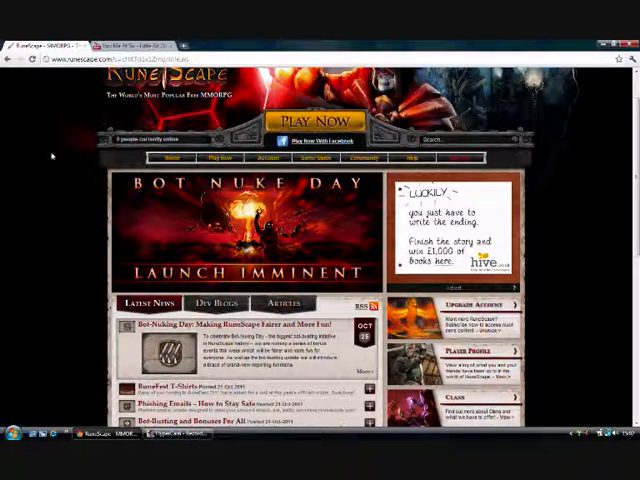
scroll("down", 3)
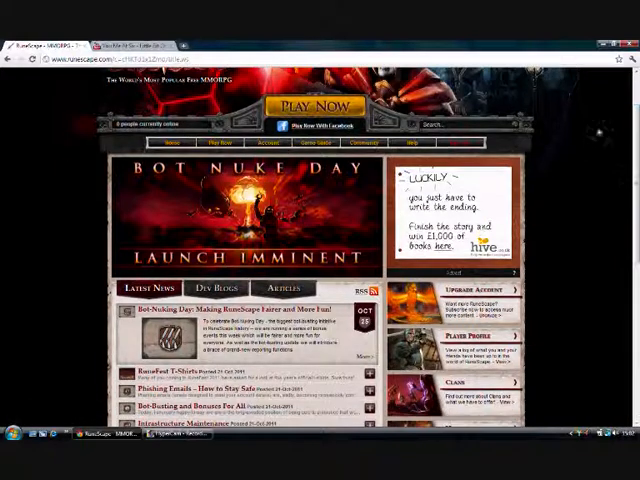
left_click(363, 143)
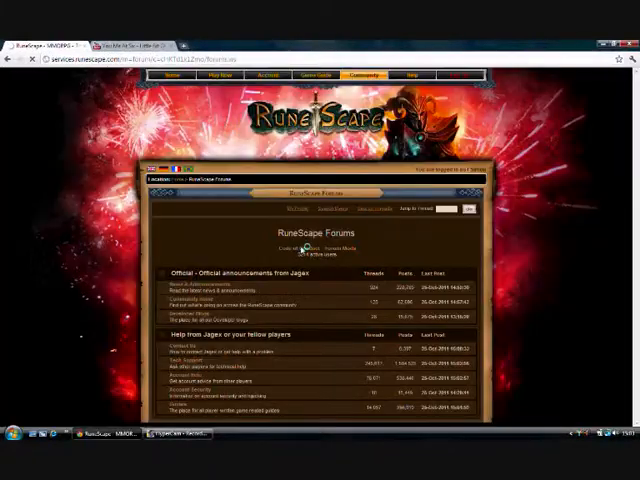
Scroll down the forum index toward the Recent Game Updates board.
scroll("down", 3)
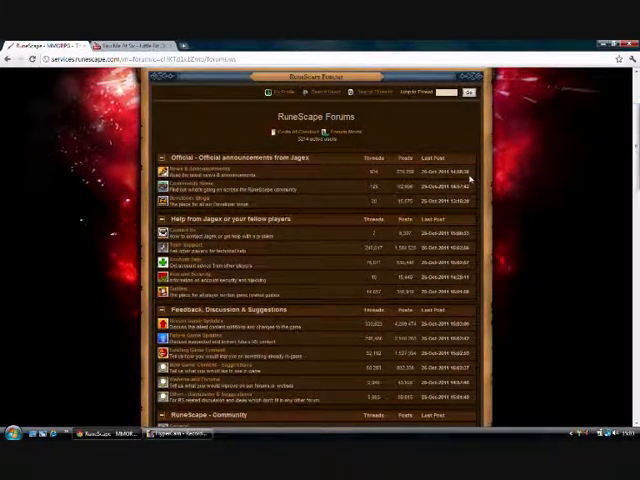
mouse_move(476, 178)
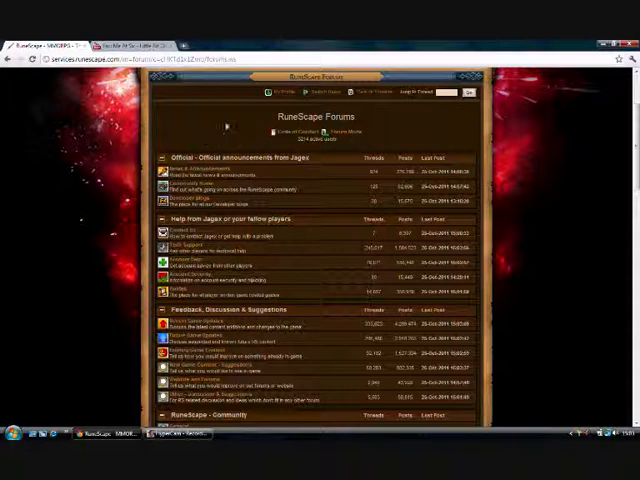
mouse_move(226, 124)
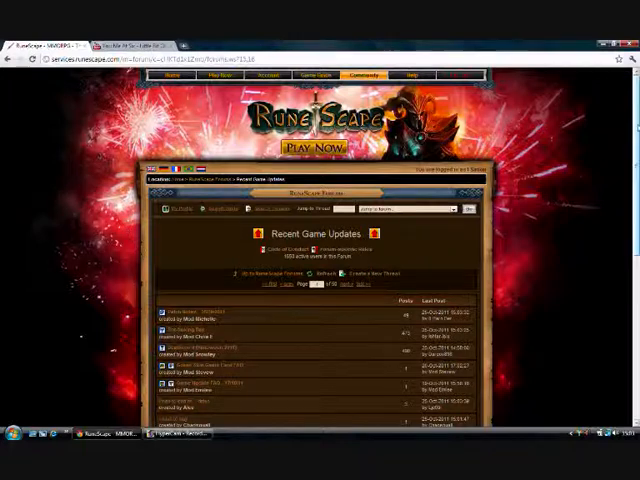
Scroll down through the Recent Game Updates forum and Bot-Nuking Day thread.
scroll("down", 3)
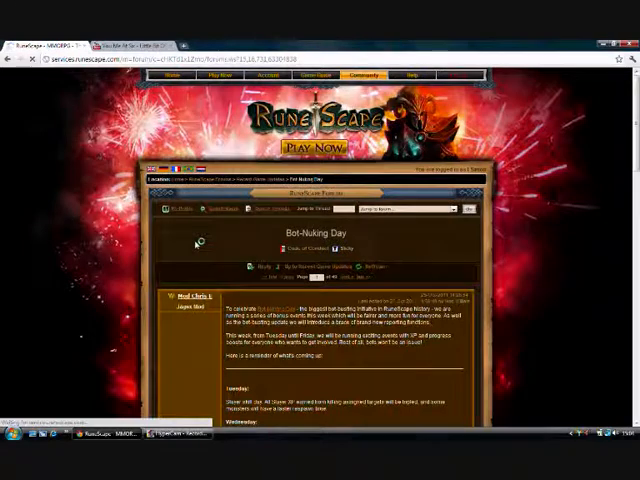
scroll("down", 3)
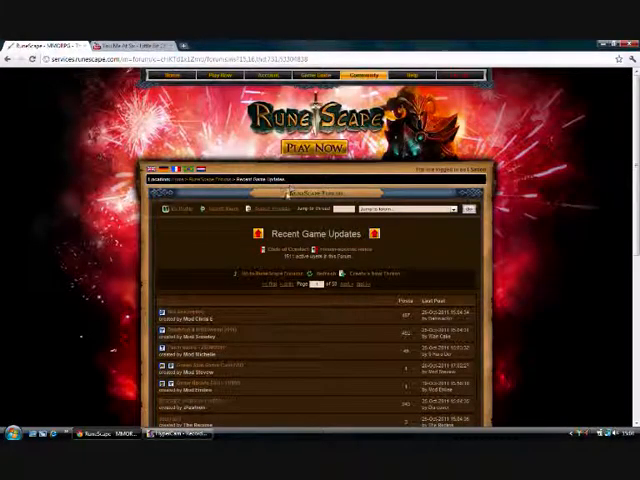
scroll("down", 3)
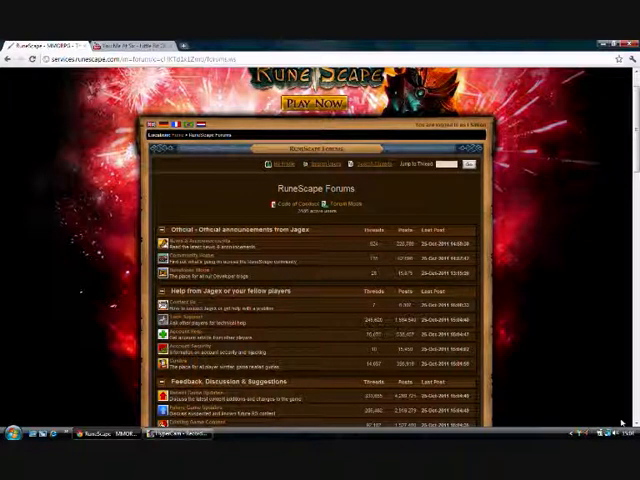
mouse_move(558, 343)
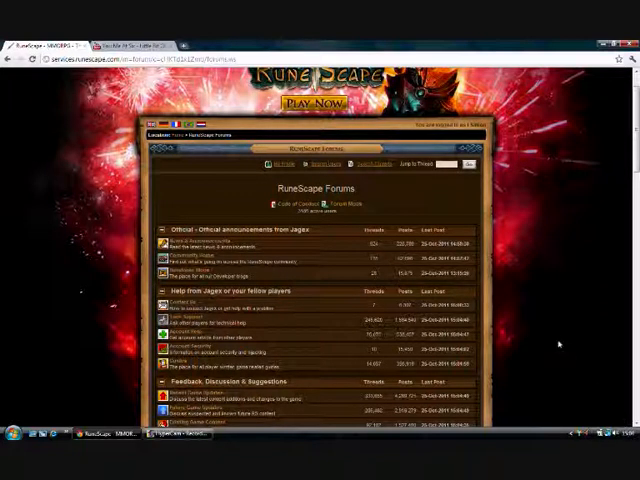
Scroll back up the forum index and enter the Tech Support forum.
scroll("up", 3)
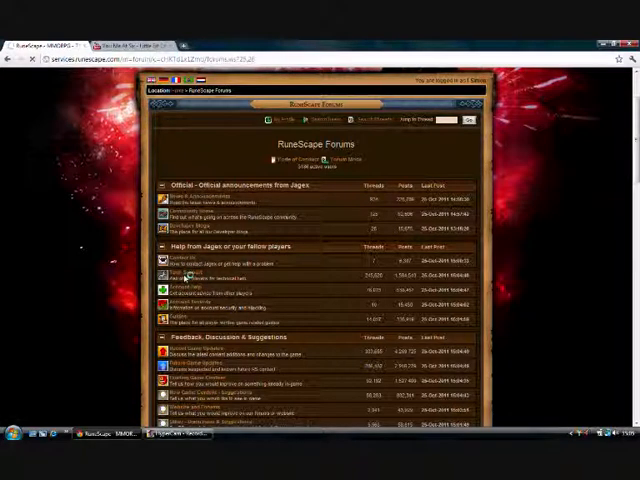
left_click(186, 272)
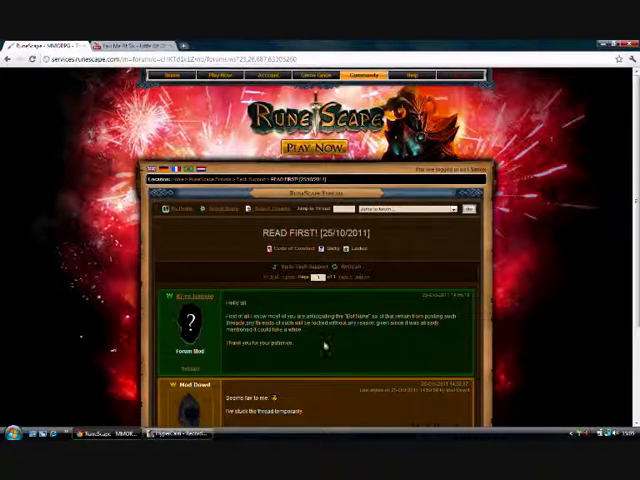
mouse_move(333, 365)
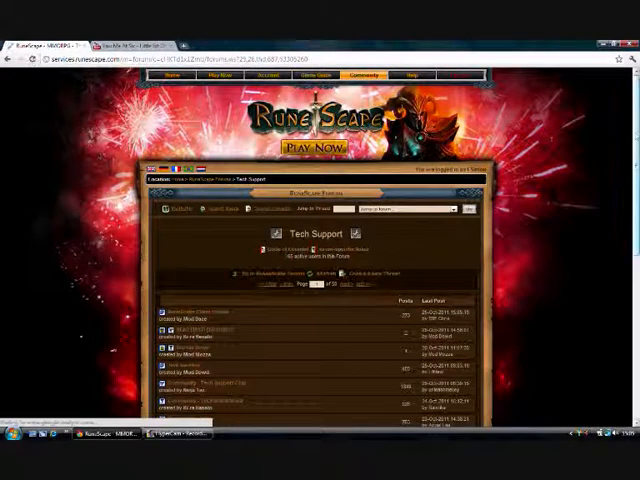
Scroll down the forum listing toward the Bot-Nuking Day thread.
scroll("down", 3)
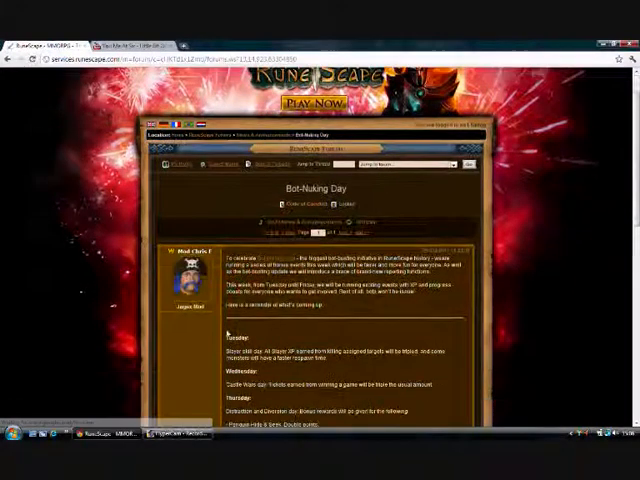
Scroll down and back up through the Bot-Nuking Day forum post.
scroll("down", 3)
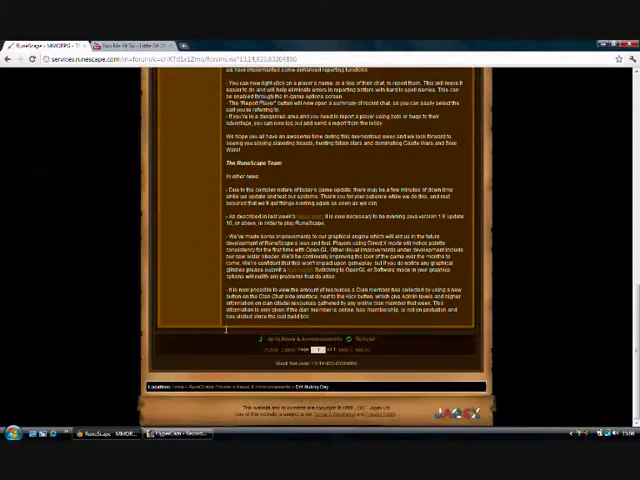
scroll("up", 3)
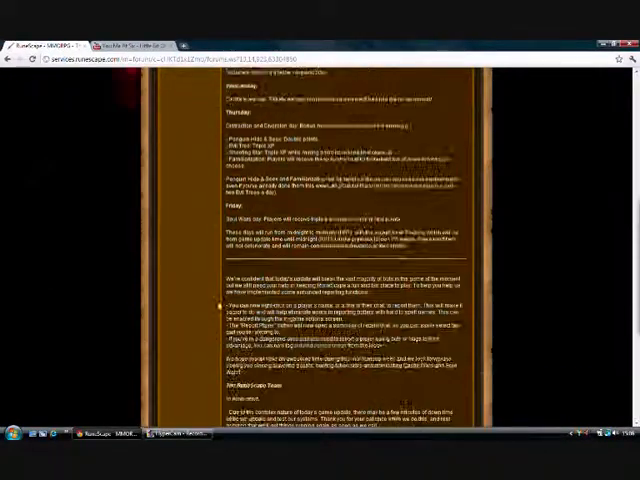
scroll("up", 3)
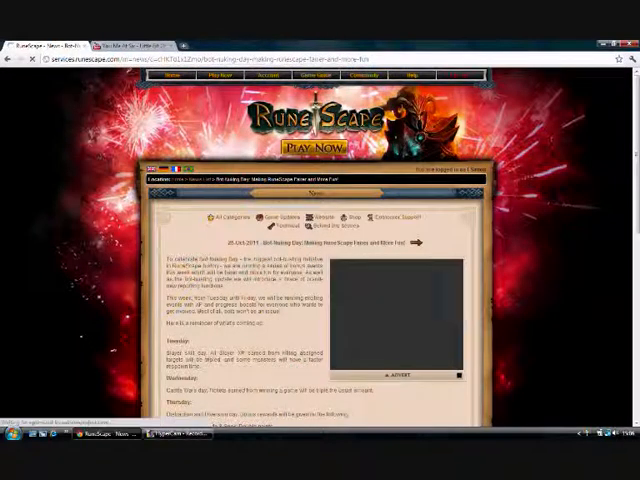
scroll("down", 3)
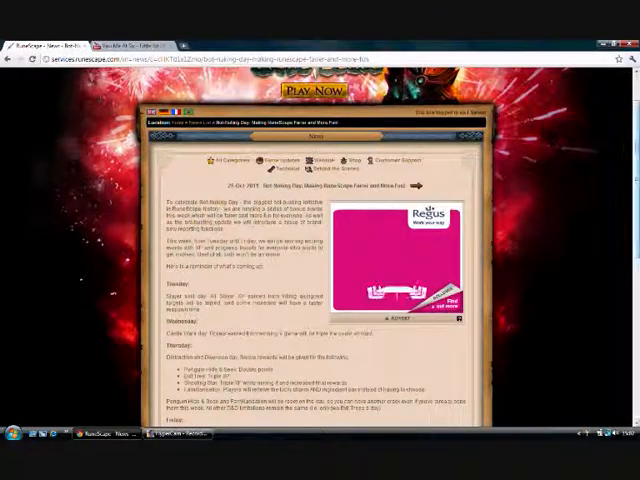
scroll("down", 3)
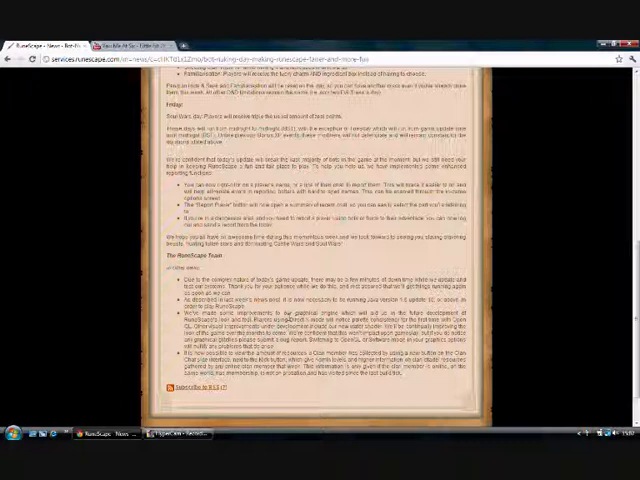
scroll("down", 3)
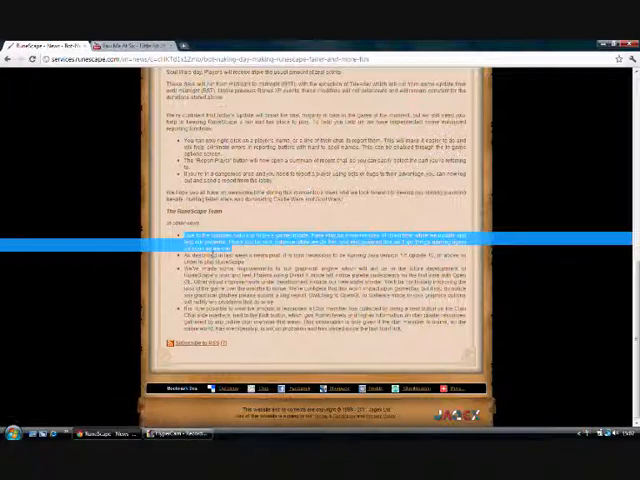
mouse_move(235, 224)
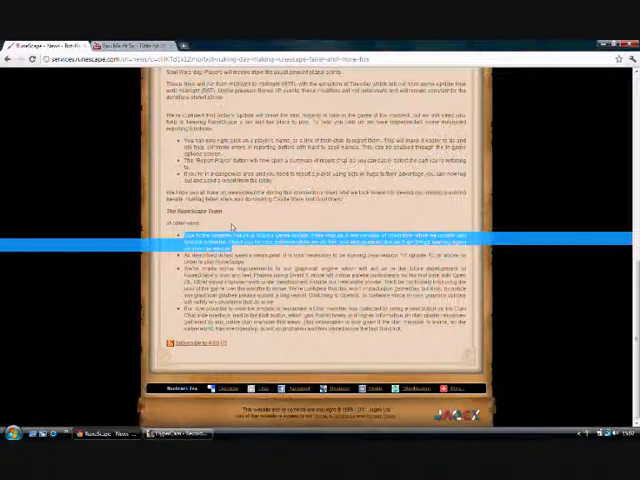